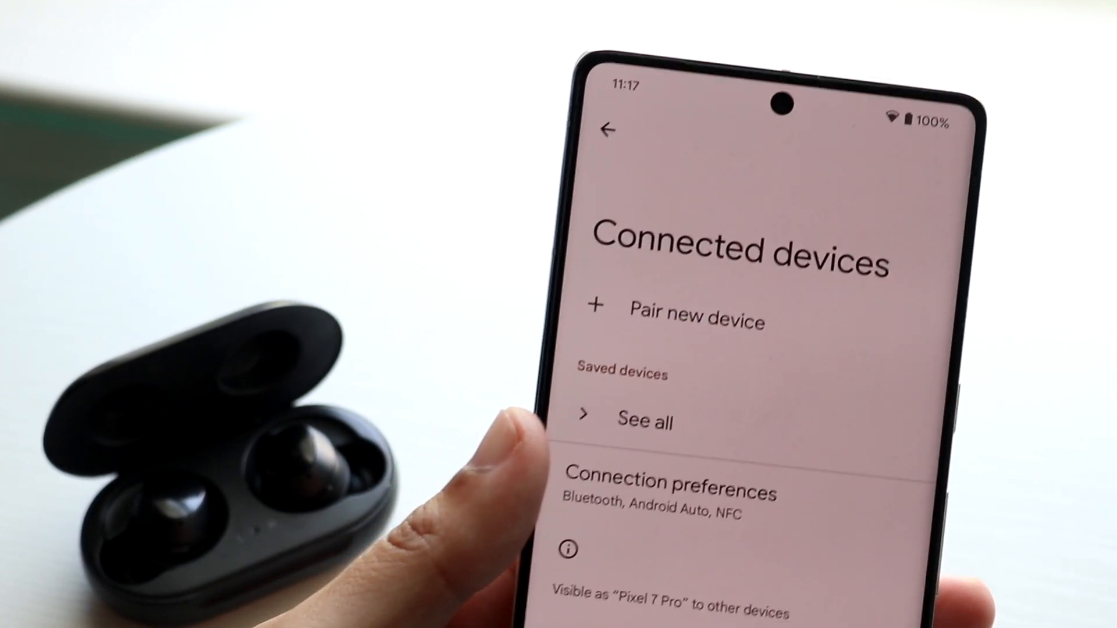
- Launch the Settings app from the app drawer to reach its main menu
click(695, 316)
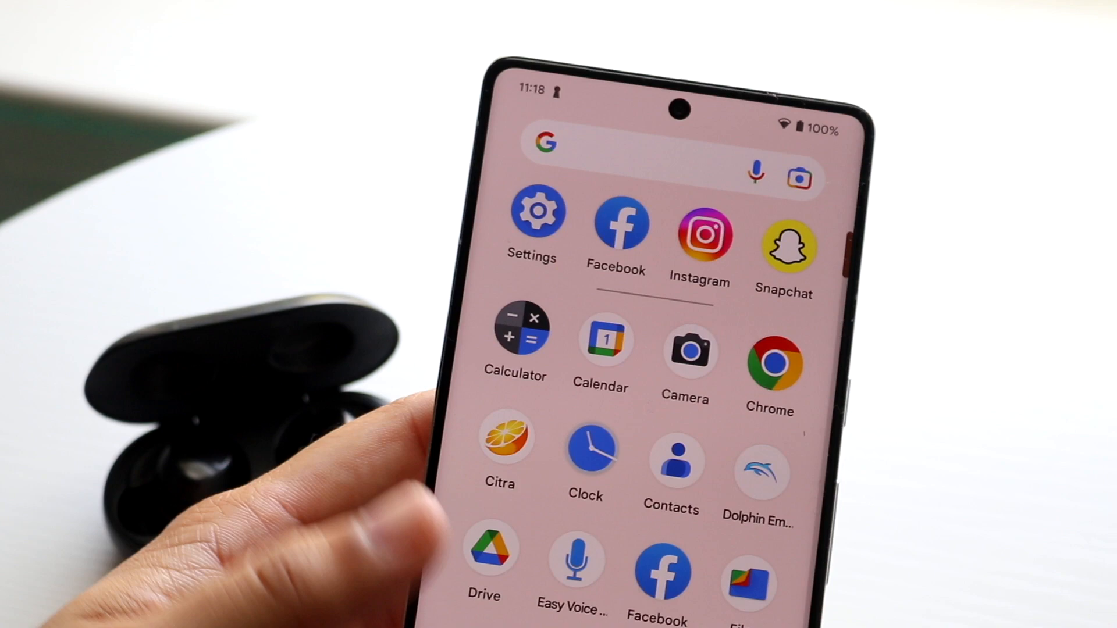
click(539, 210)
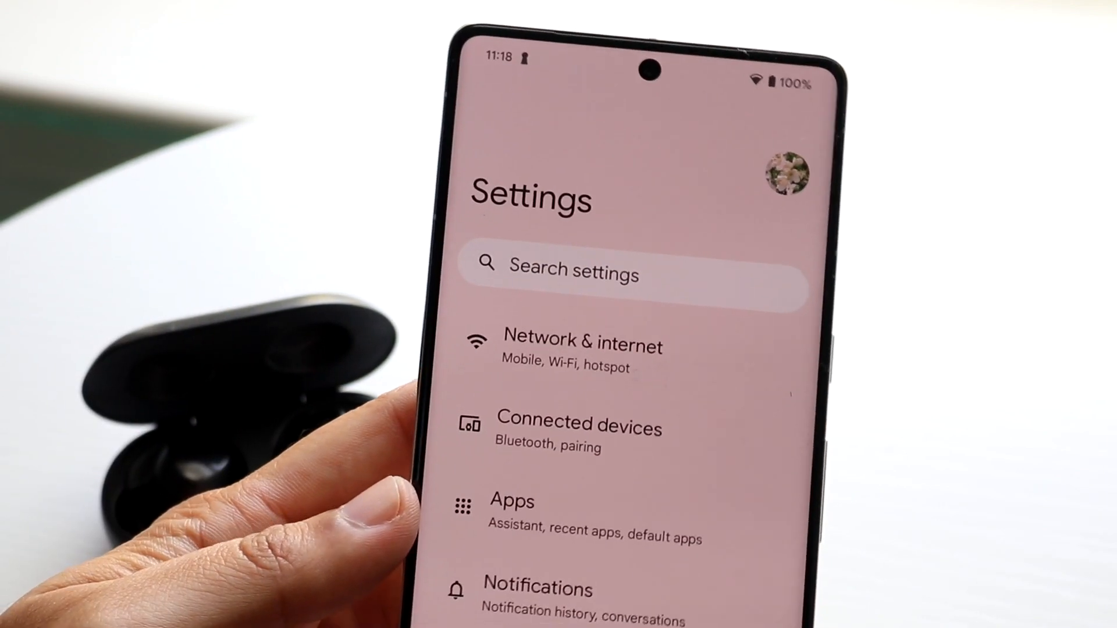